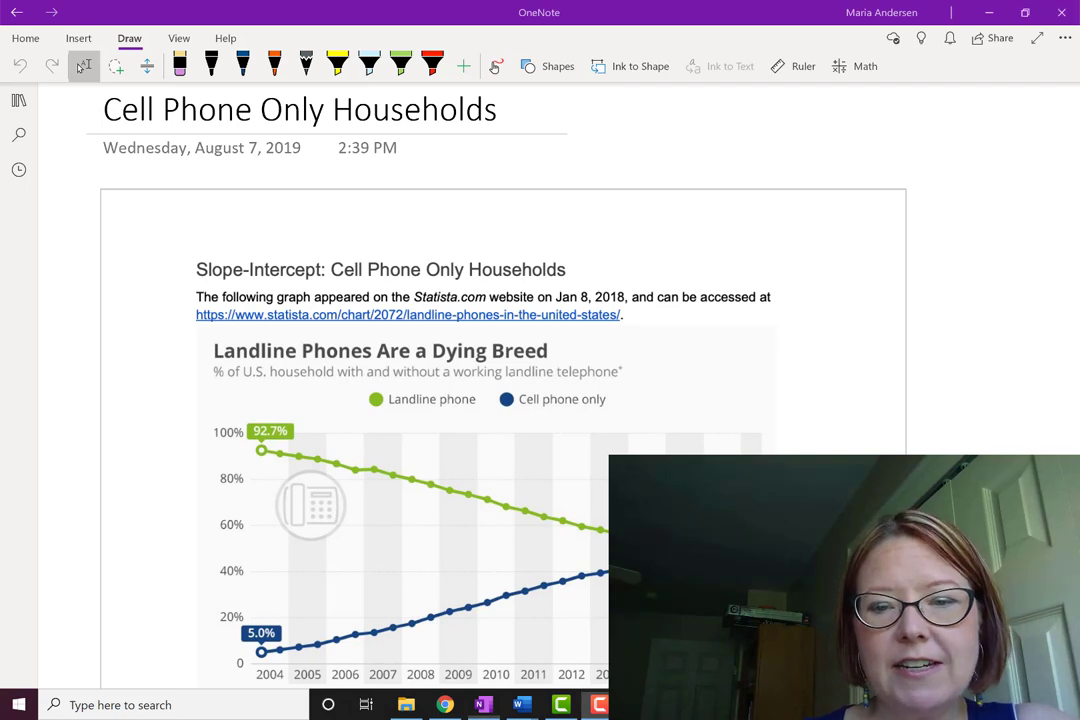
Step: Label the chart's years t = 0 through 13 and write the y-intercept 5 beside question 2
scroll(down, 3)
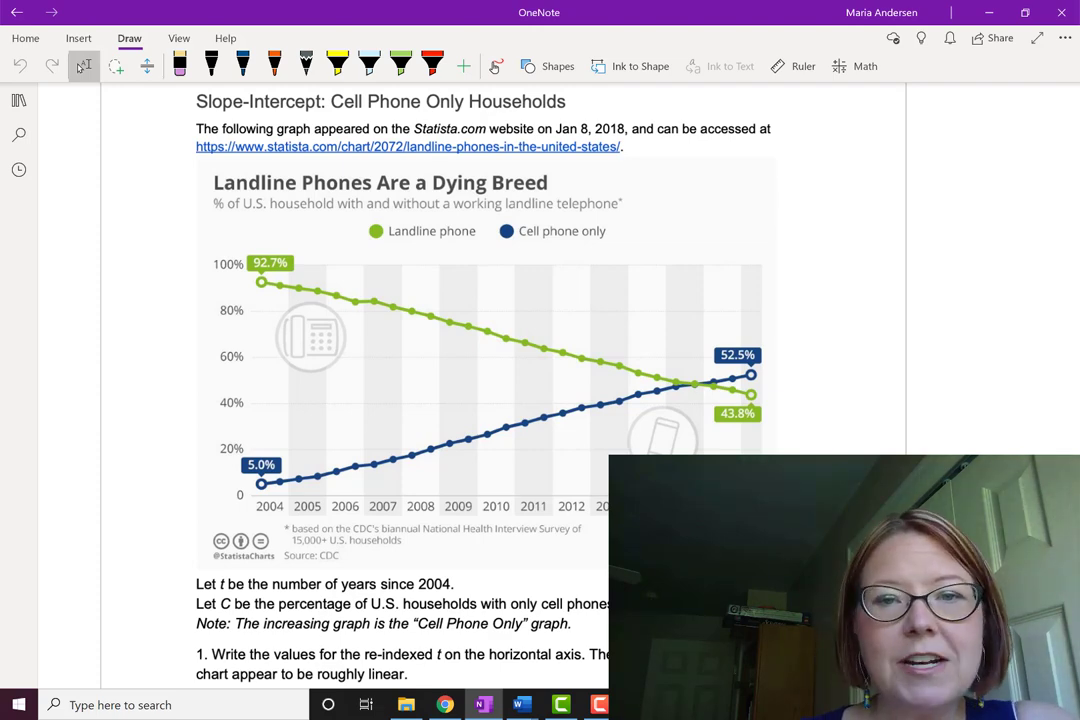
scroll(down, 3)
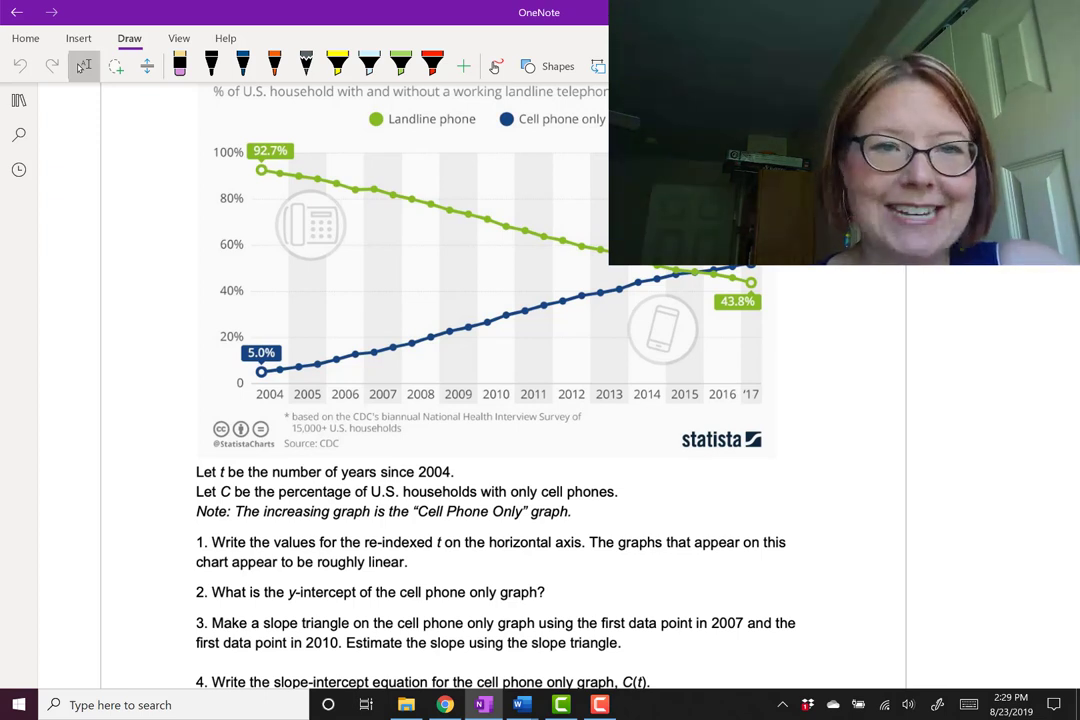
click(242, 66)
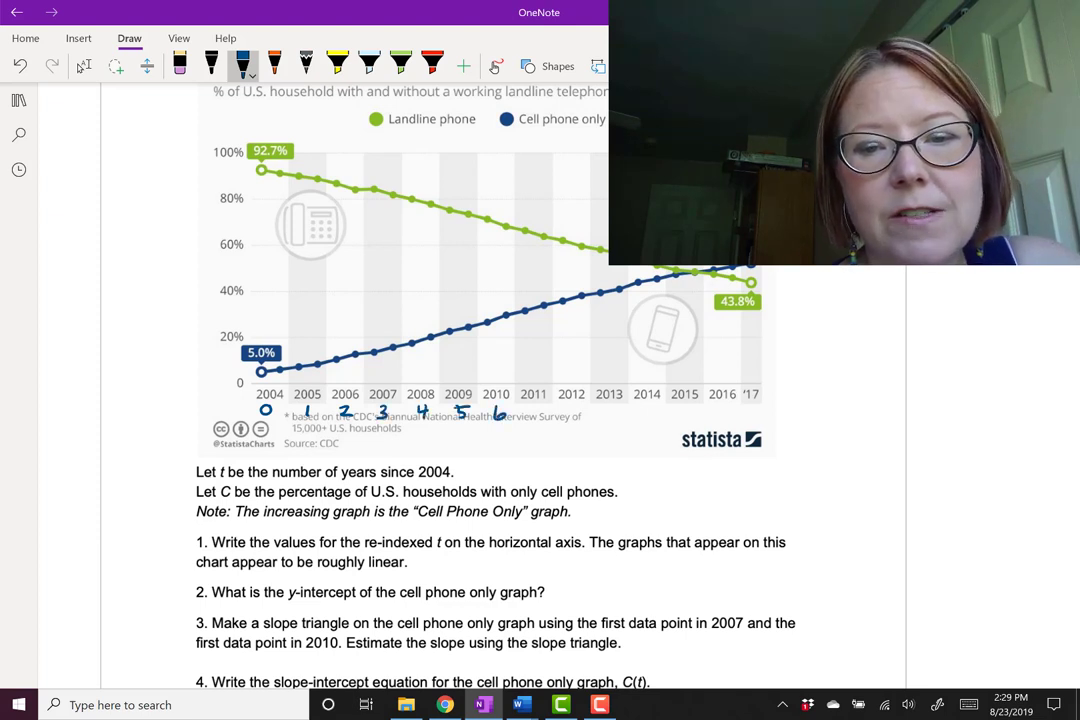
text(78)
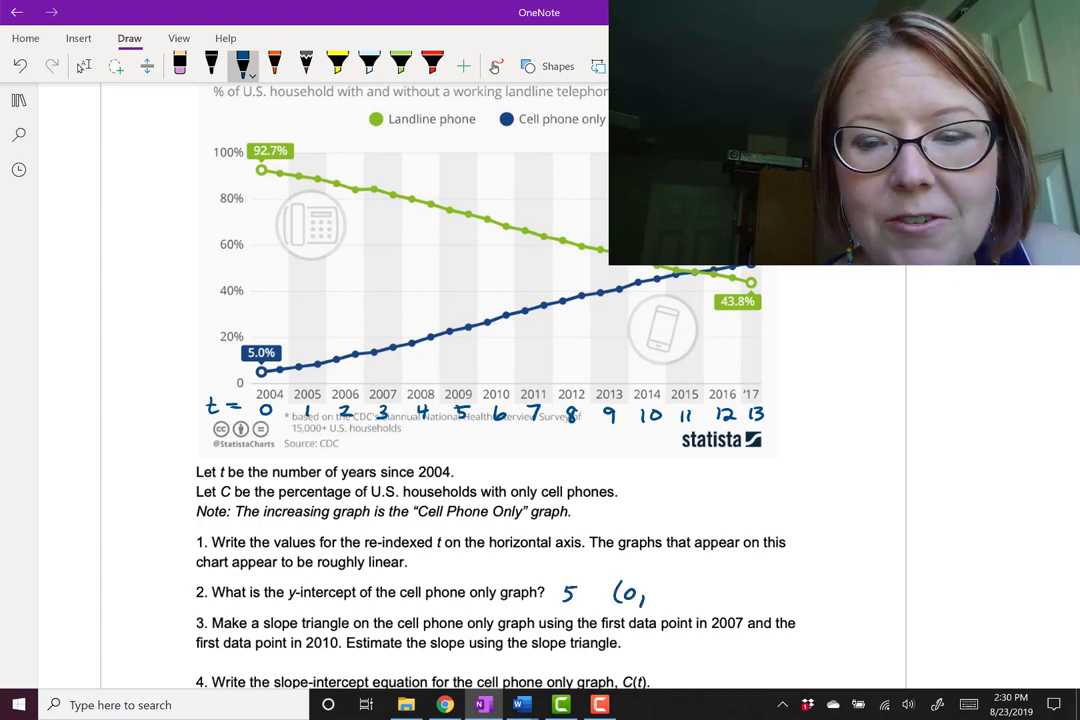
scroll(down, 3)
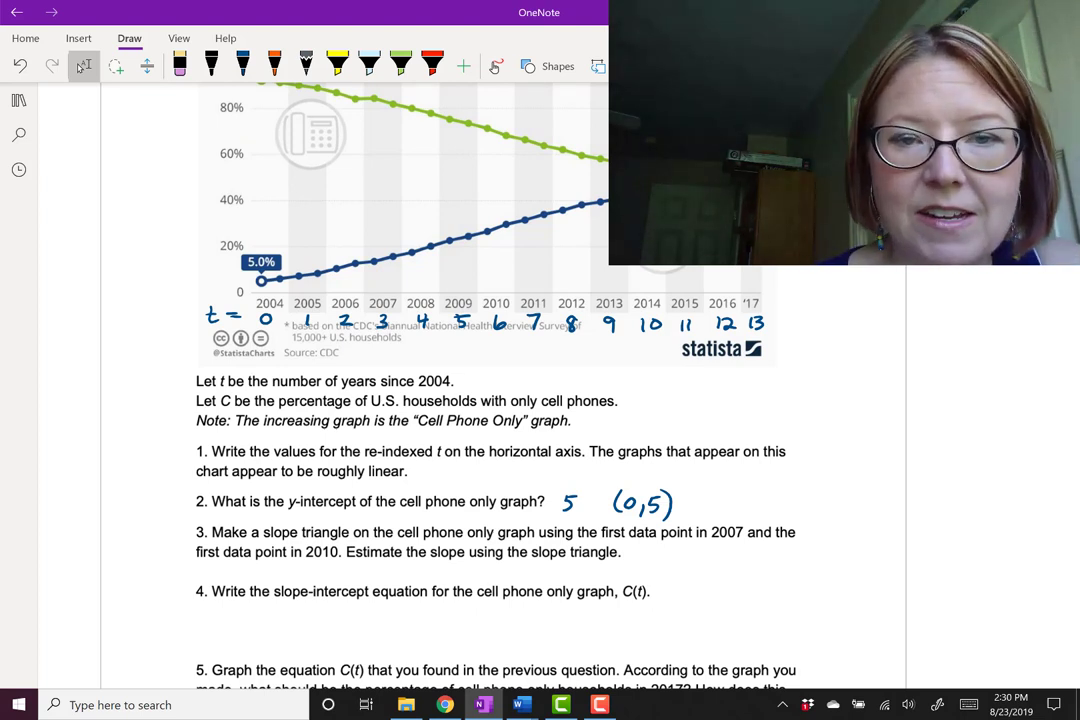
Step: Bring up the Draw ruler over the chart to begin a straight-edged slope triangle
click(244, 66)
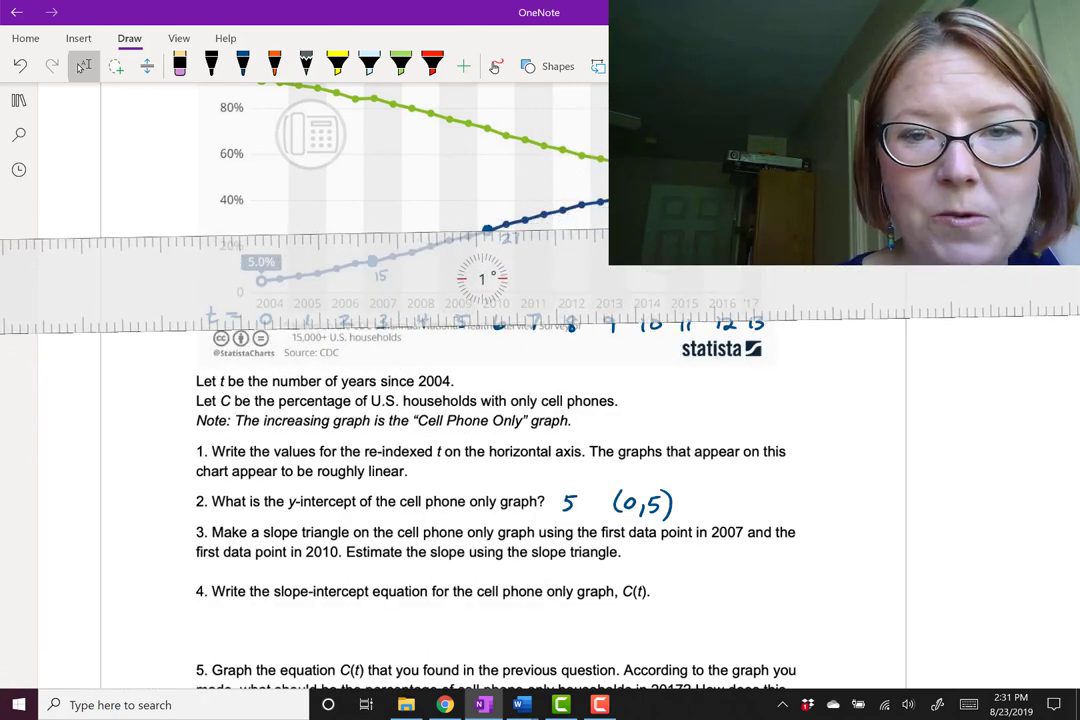
click(244, 66)
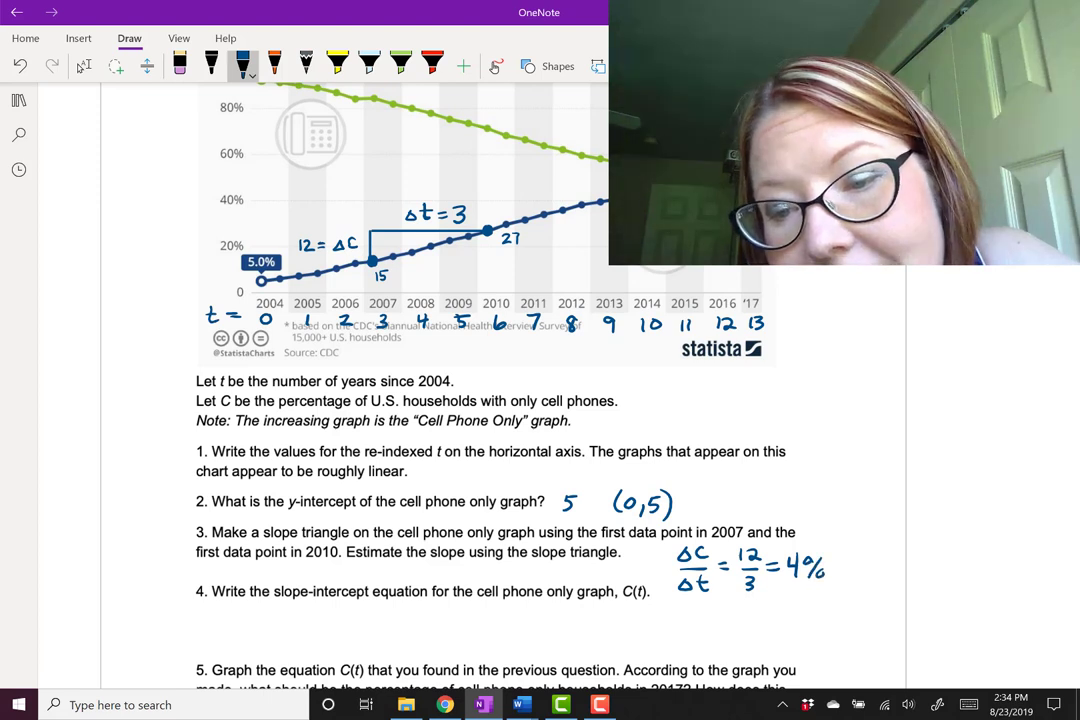
Step: Write ΔC/Δt = 12/3 = 4% per year beside question 3
text(per year)
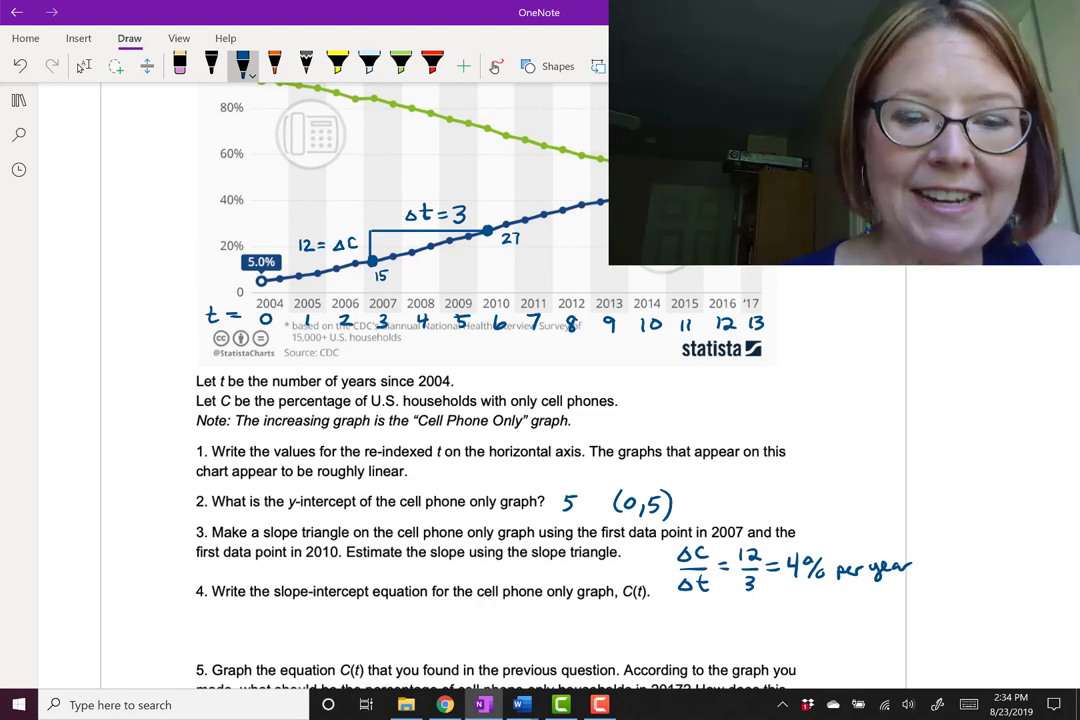
Step: Handwrite y = mx + b and its adapted form C = mt + b under question 4
scroll(down, 3)
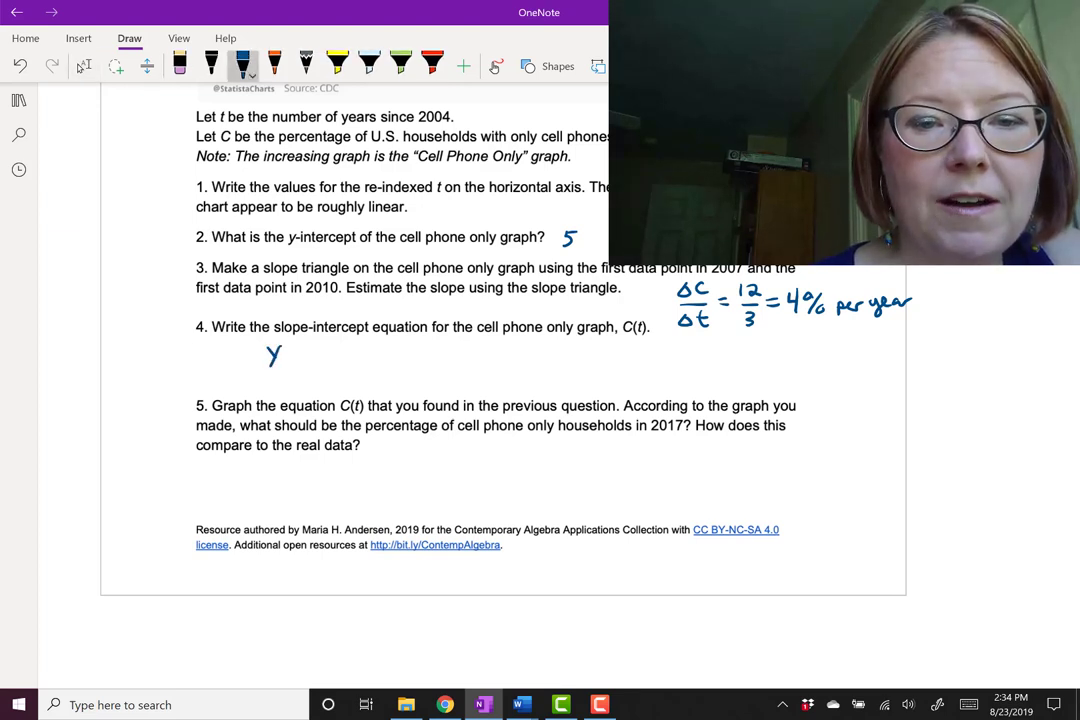
drag(288, 348, 348, 348)
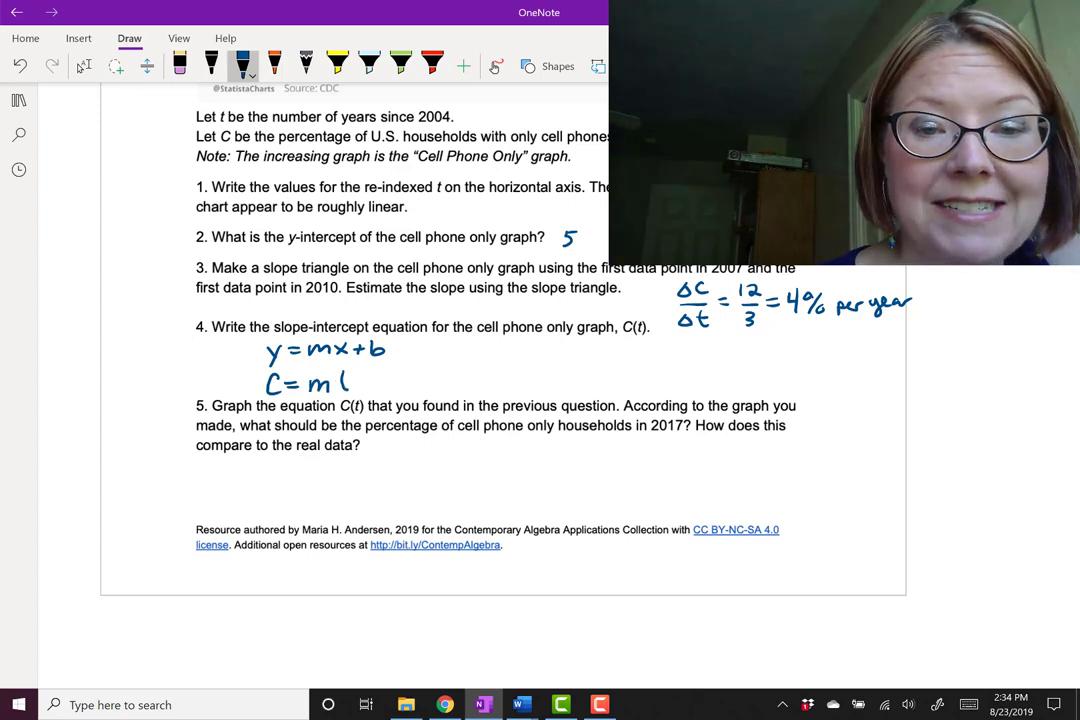
drag(330, 384, 390, 384)
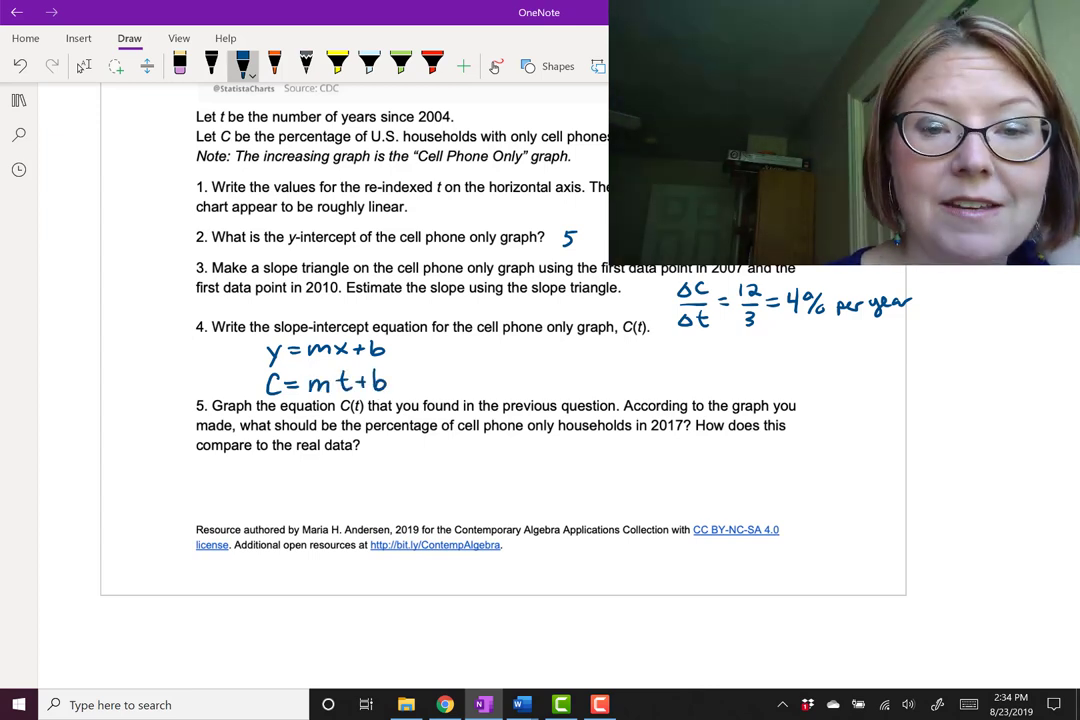
click(336, 66)
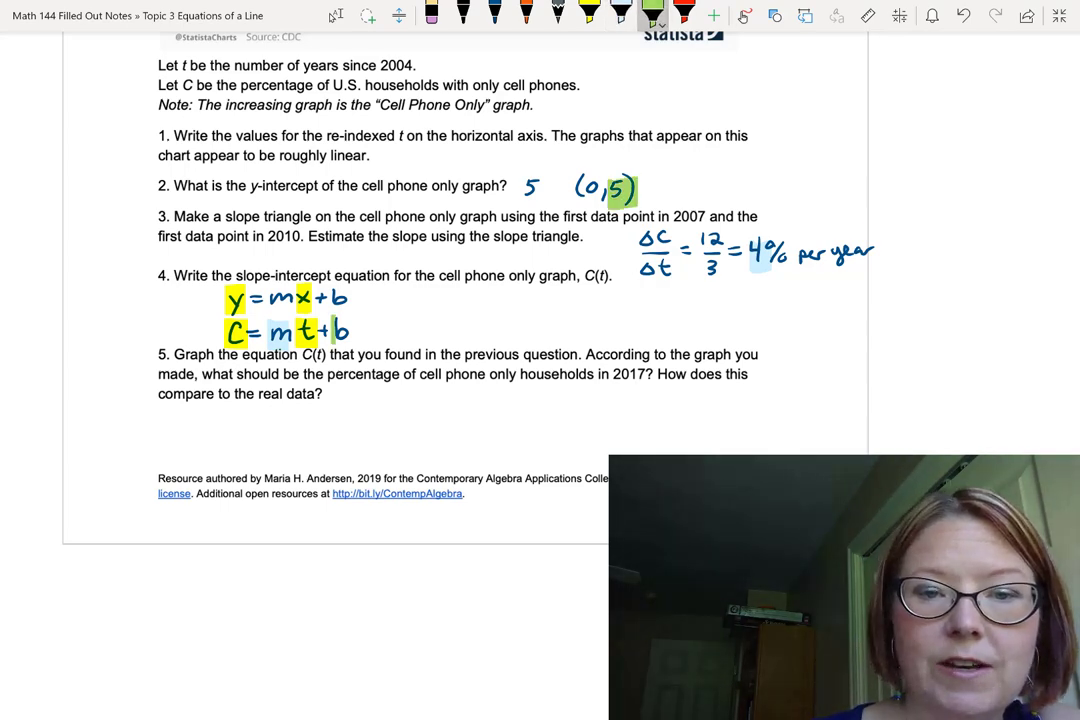
Step: Ink the equation C = 4t + 5 and C(t) = 4t + 5 next to question 4
click(494, 12)
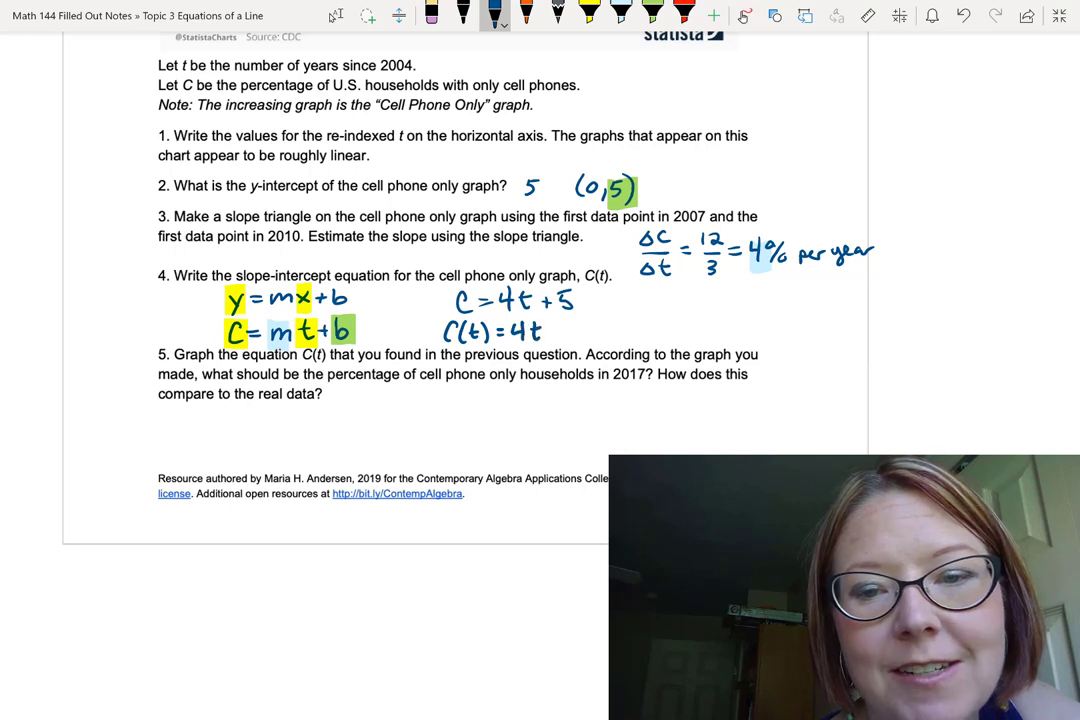
text(+ 5)
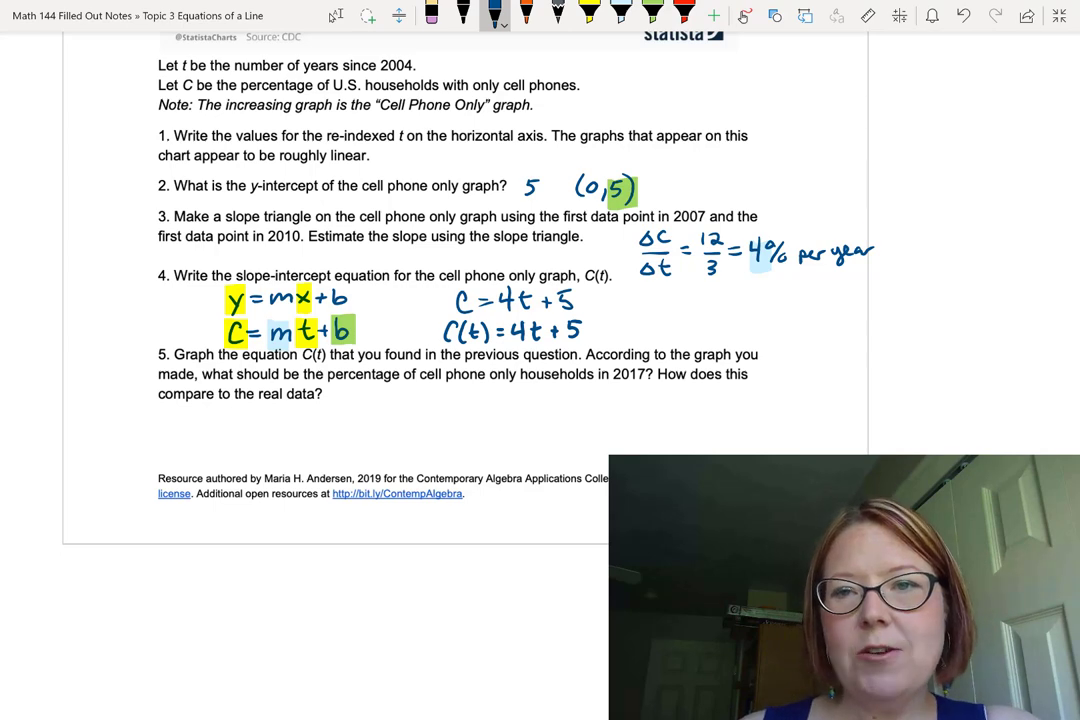
scroll(down, 3)
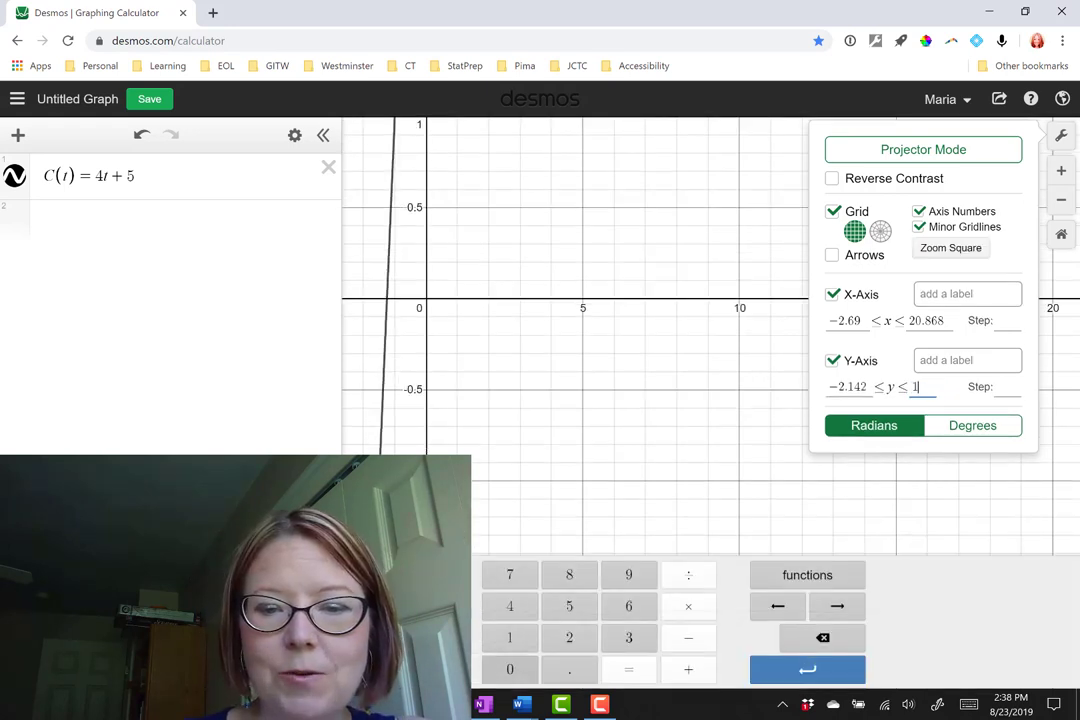
Step: Raise the Desmos axis maximums so the line C(t) = 4t + 5 rises past 80
text(00)
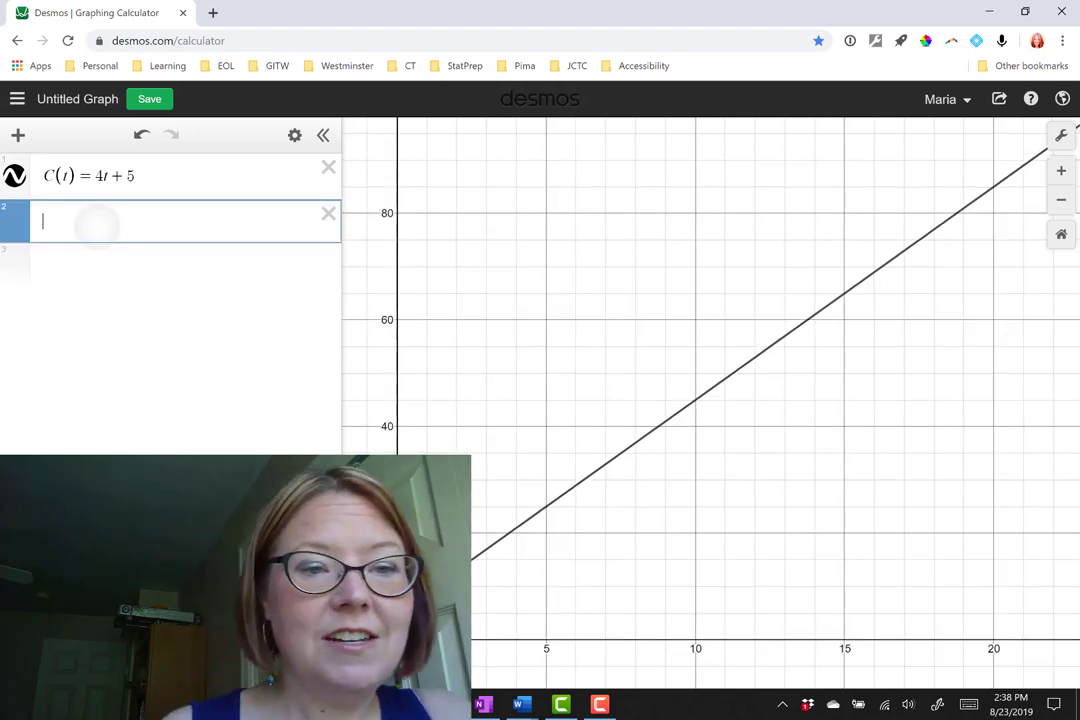
Step: Evaluate C(13) = 57 and plot the point (13,57) in new Desmos expression rows
click(184, 220)
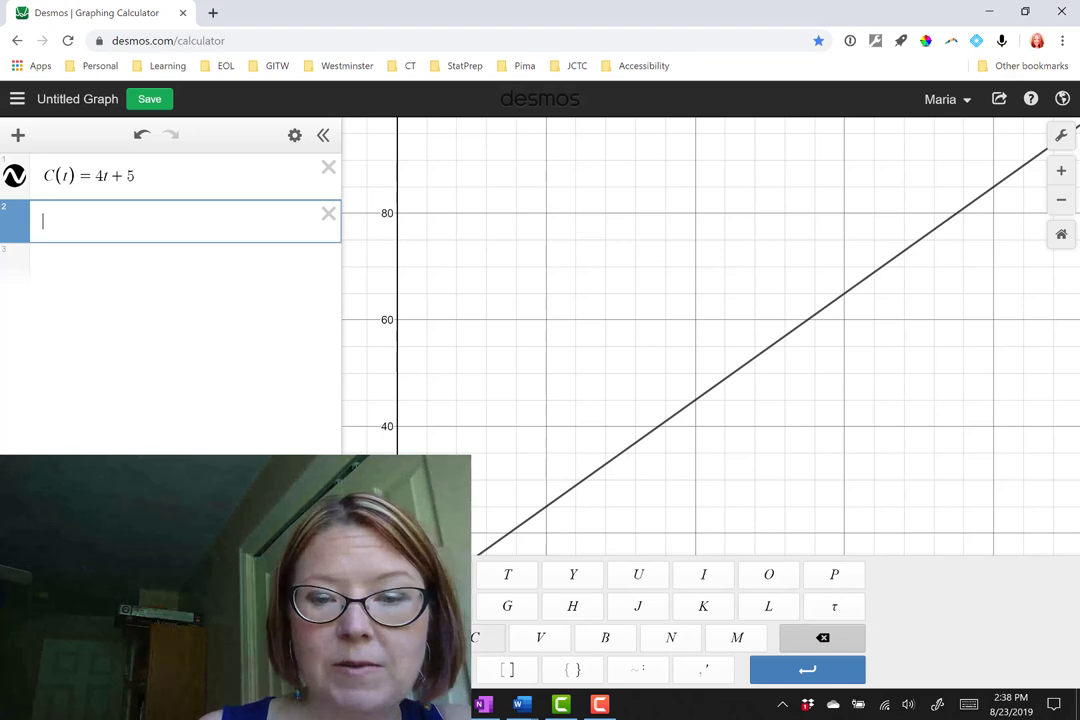
text(C()
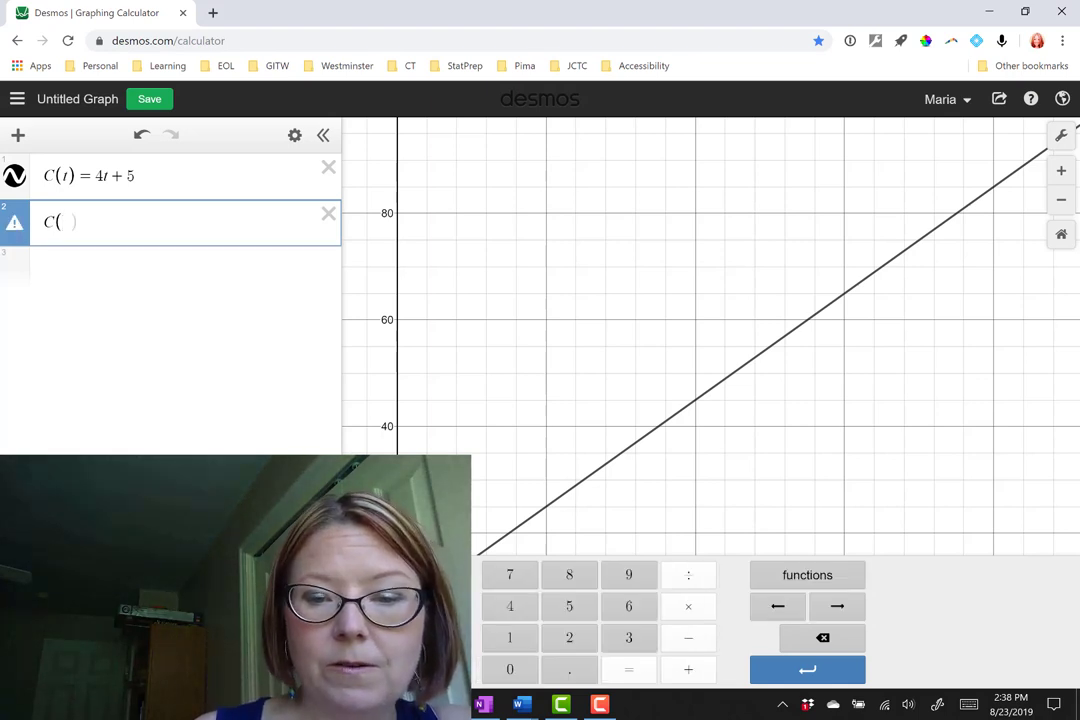
text(13)
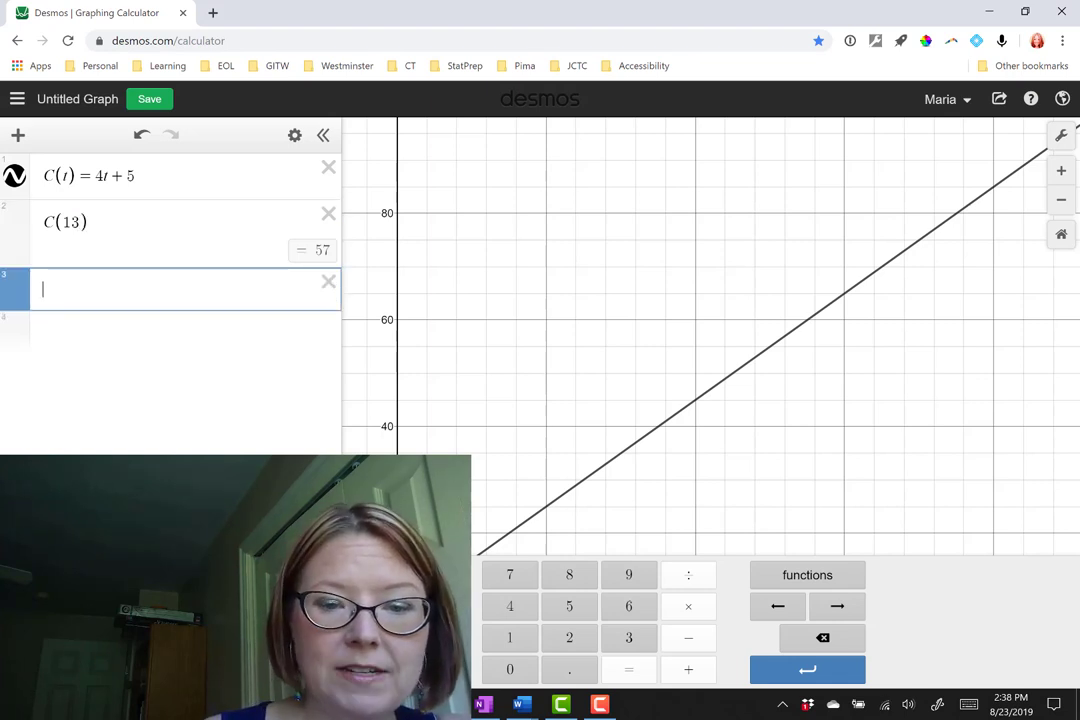
text(1)
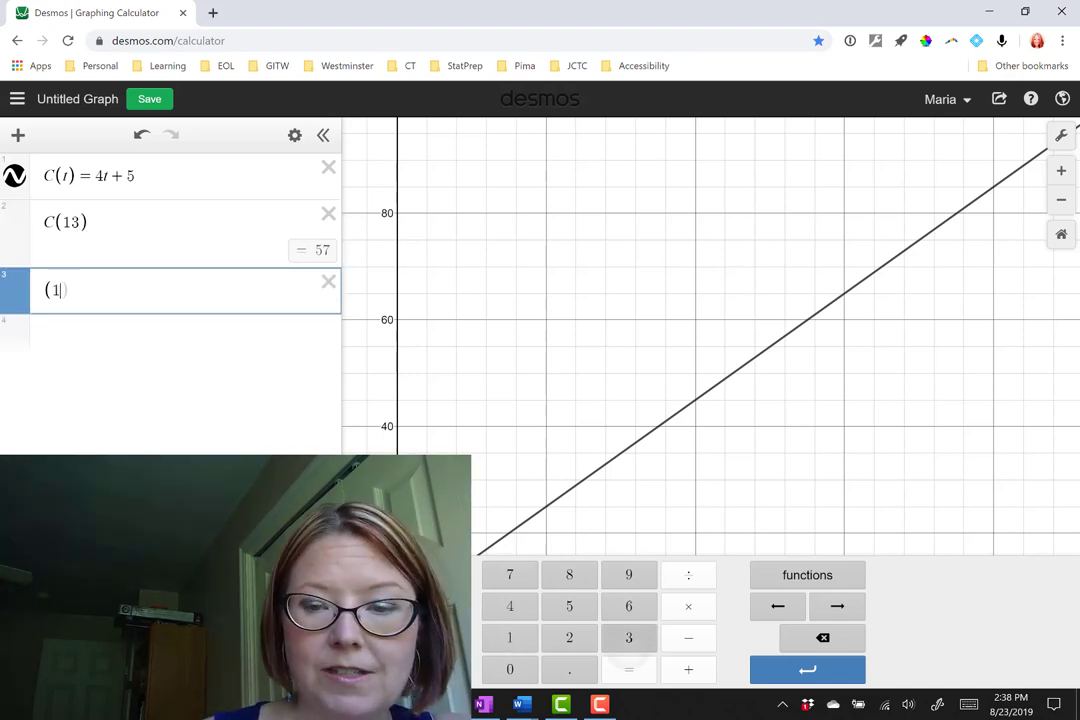
text(3)
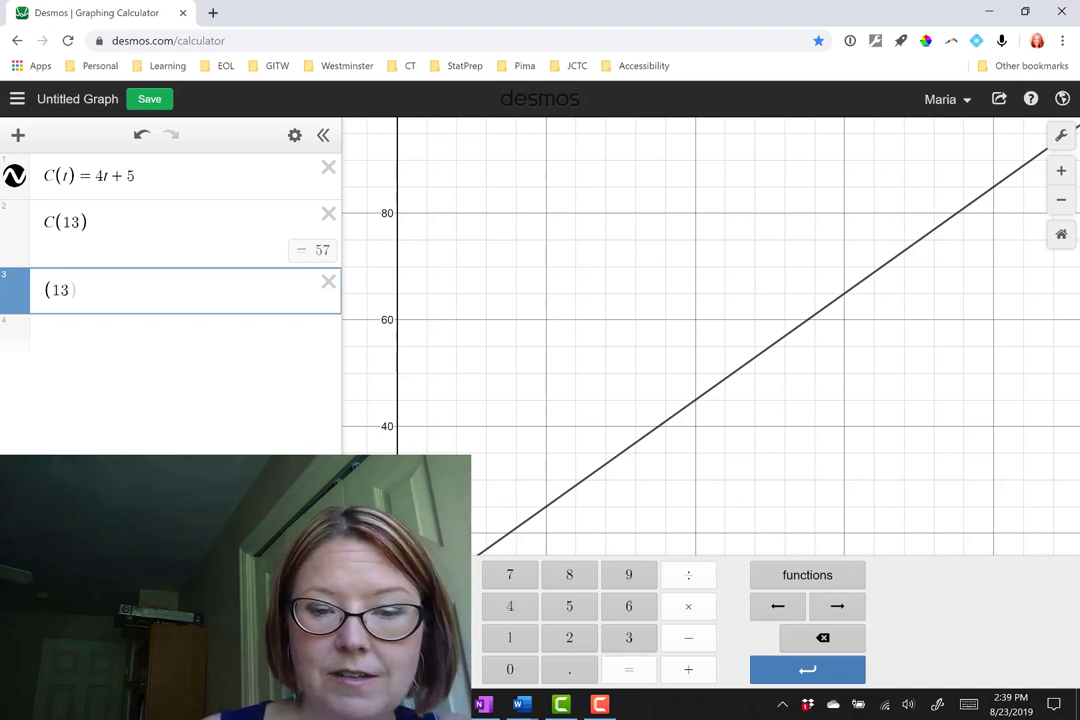
text(,)
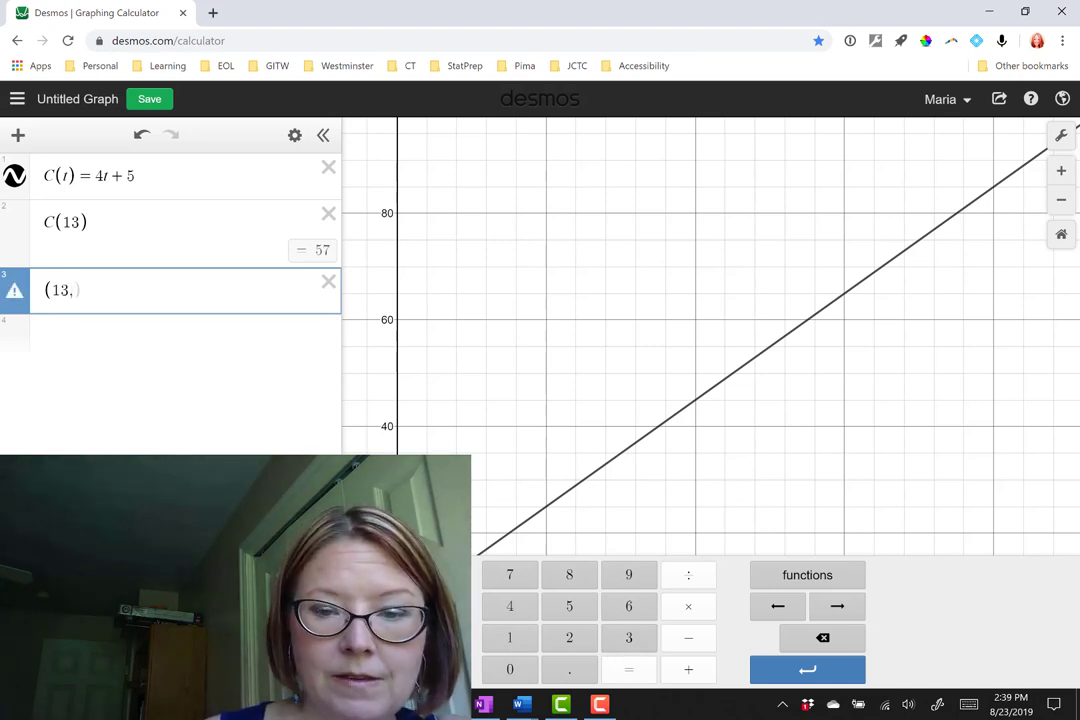
text(57)
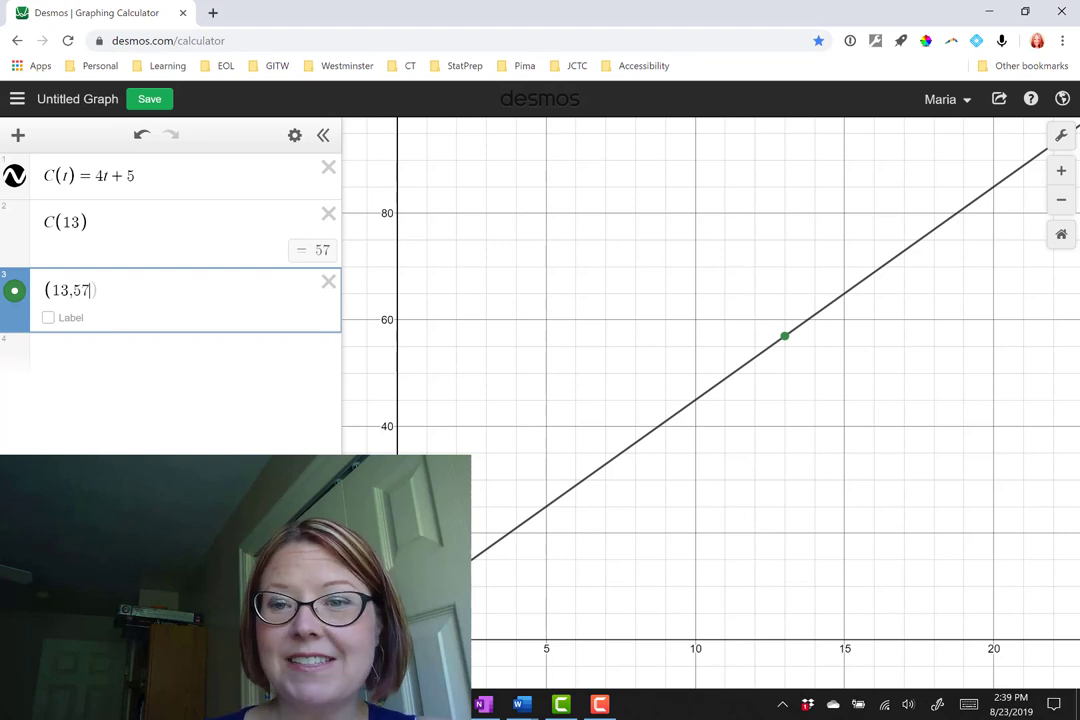